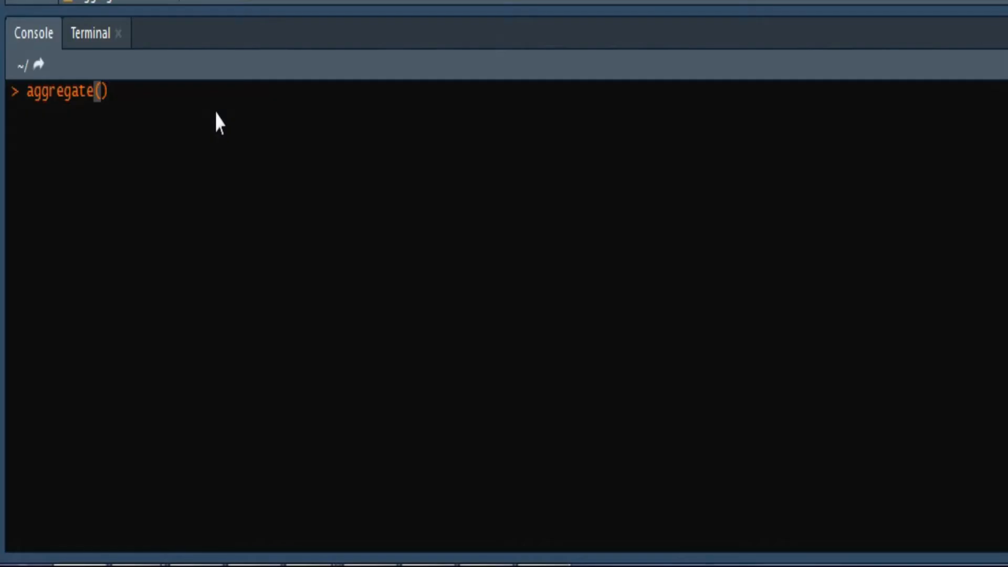
- Clear the prompt and run library(ggplot2) and data("diamonds") in the console
{"action": "key", "text": "ctrl+a"}
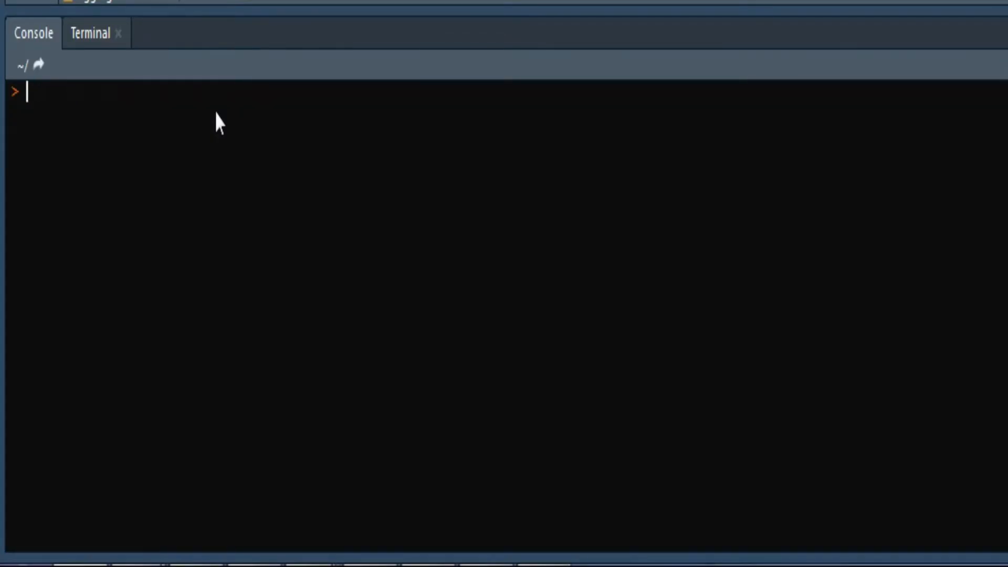
{"action": "type", "text": "library(g"}
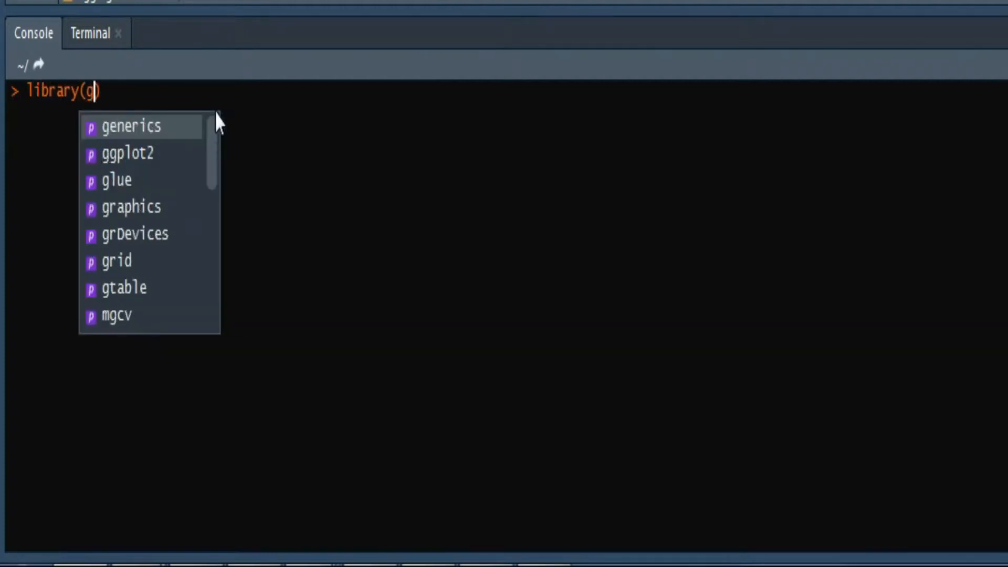
{"action": "type", "text": "gplot2"}
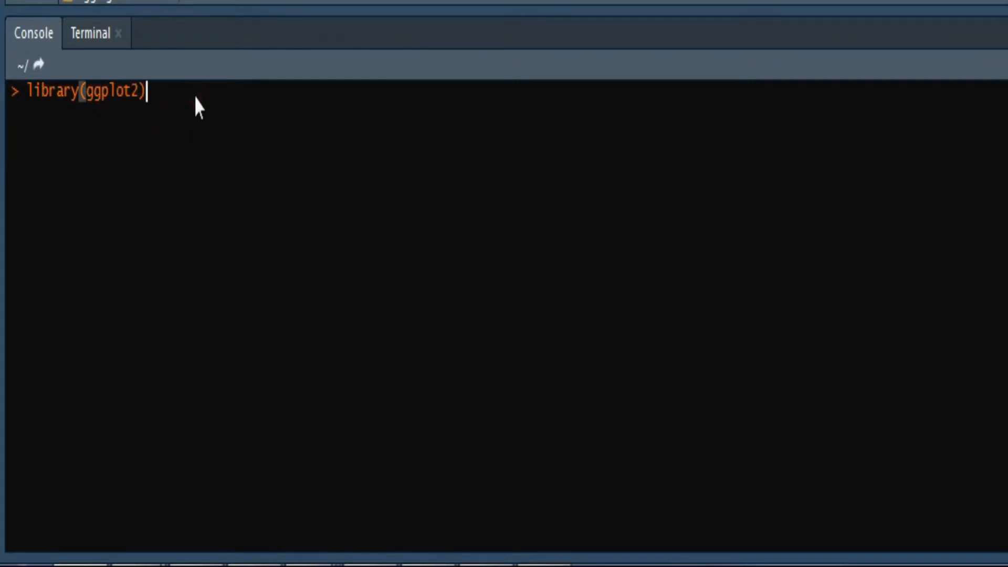
{"action": "type", "text": "data("}
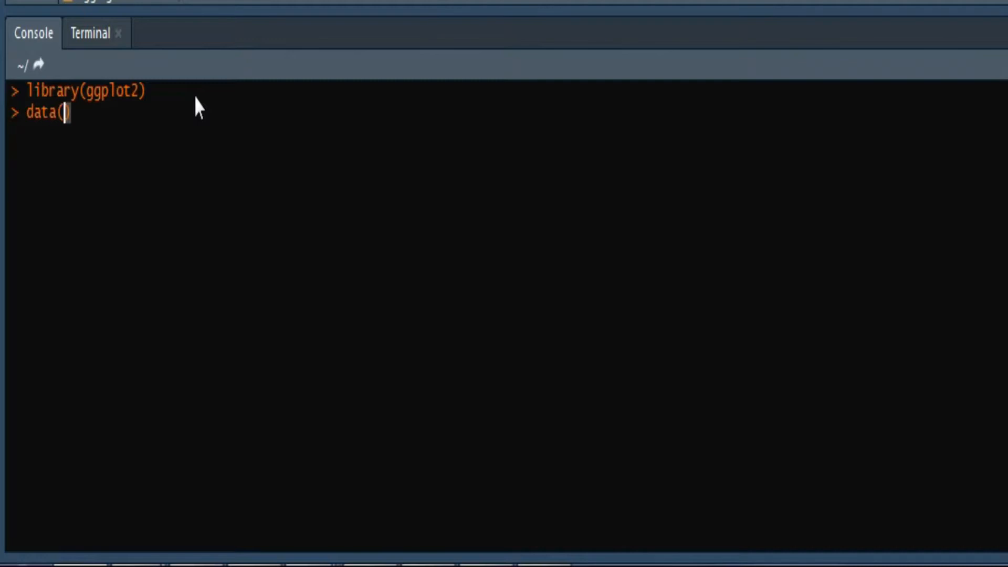
{"action": "type", "text": "diamonds\""}
{"action": "type", "text": "g"}
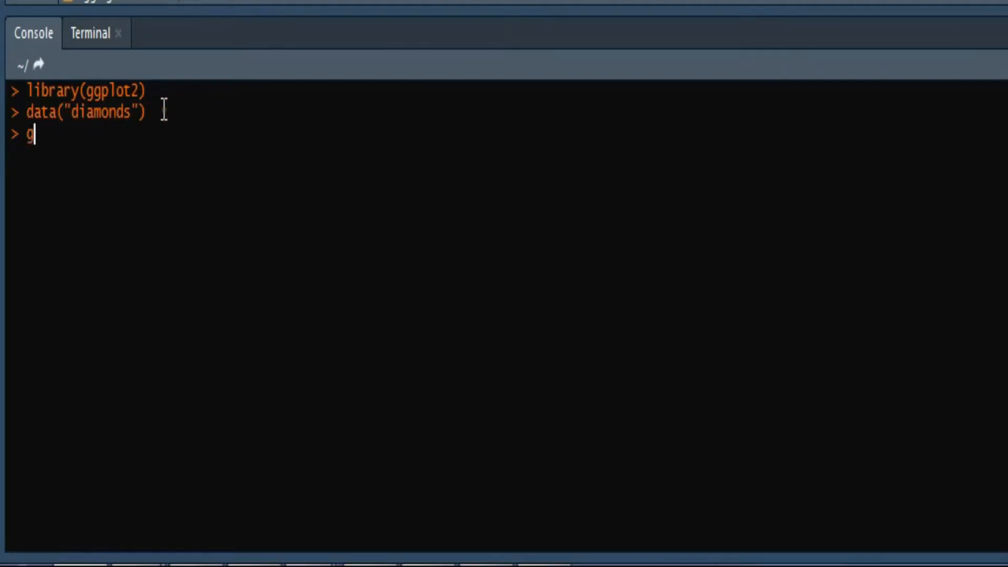
- Remove a stray character and begin typing head(diamonds)
{"action": "key", "text": "Backspace"}
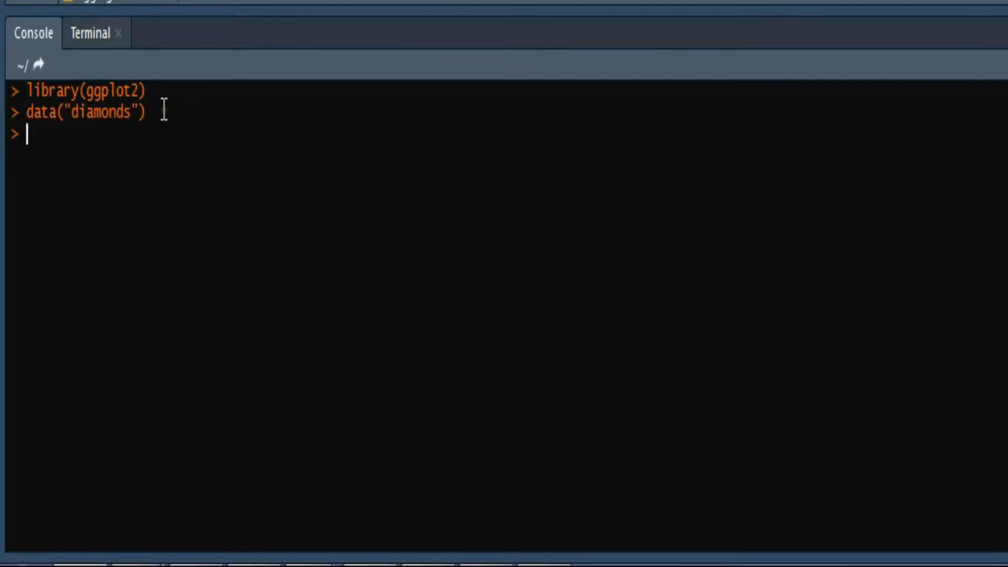
{"action": "type", "text": "head(dia"}
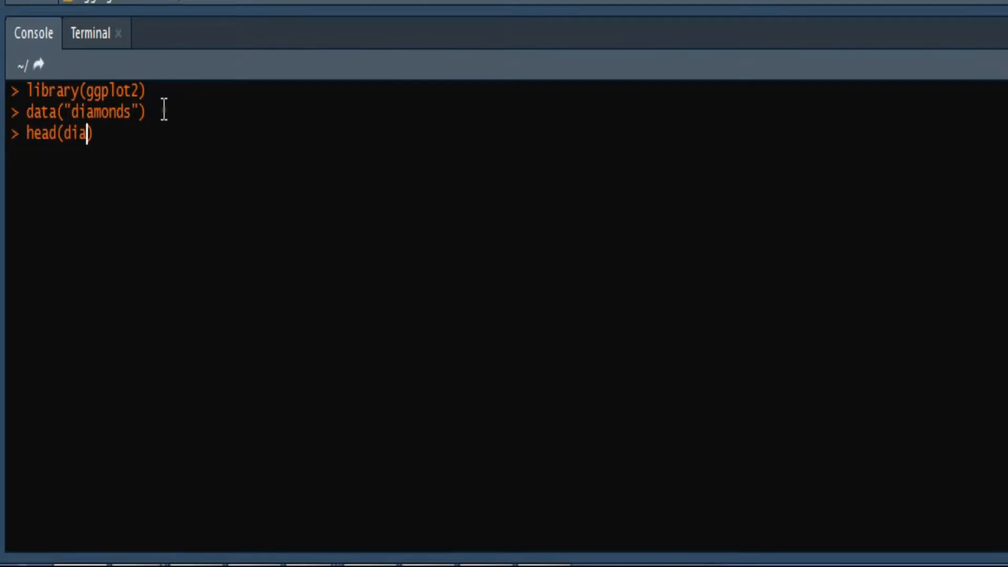
{"action": "type", "text": "mon"}
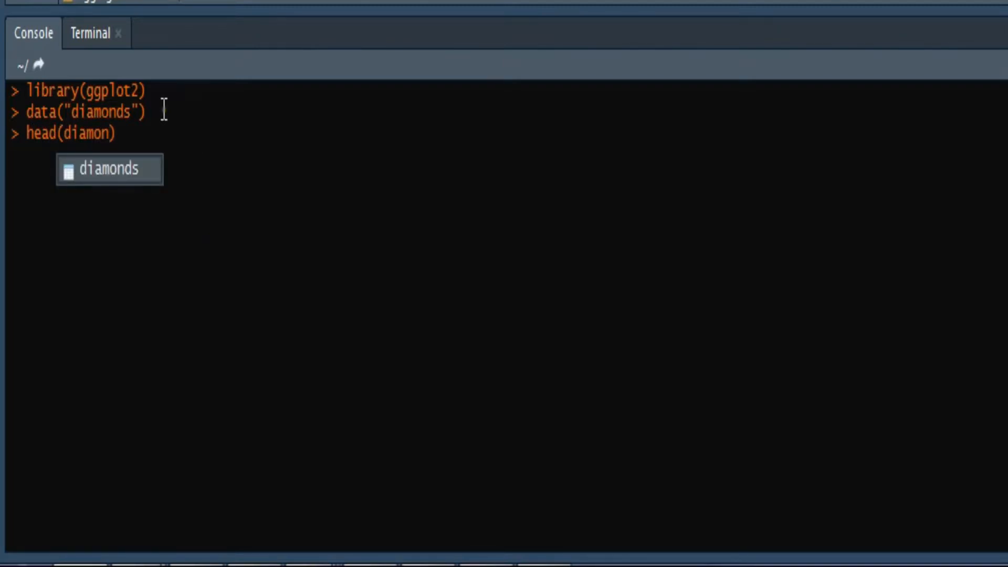
- Autocomplete and run head(diamonds) to print the tibble's first six rows
{"action": "key", "text": "Tab"}
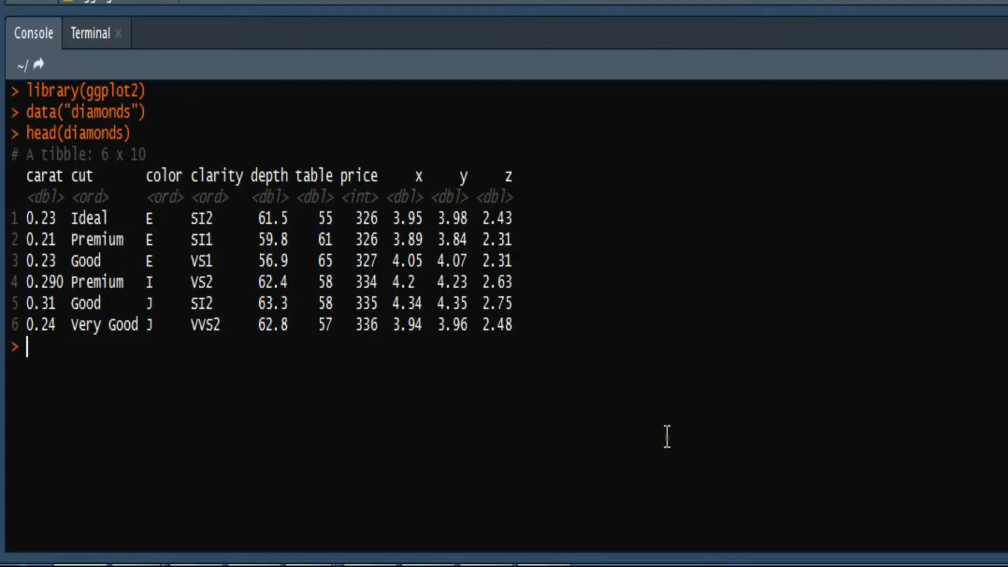
{"action": "mouse_move", "coordinate": [72, 349]}
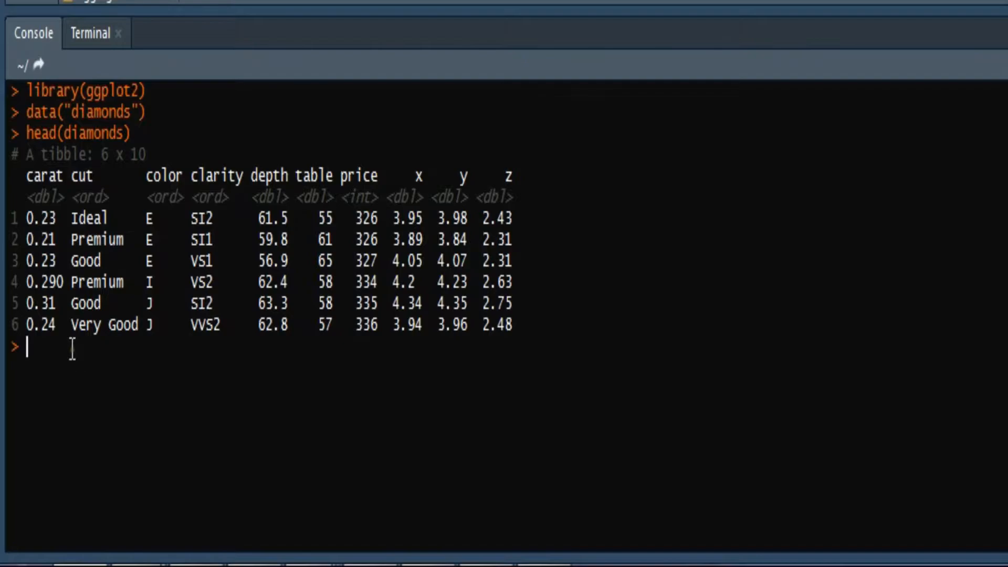
{"action": "mouse_move", "coordinate": [58, 363]}
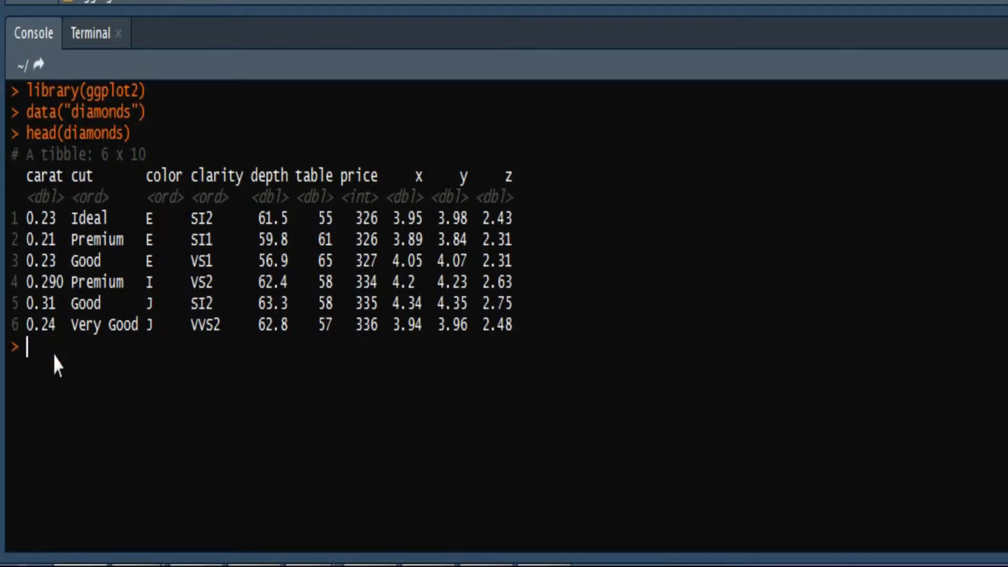
{"action": "mouse_move", "coordinate": [95, 345]}
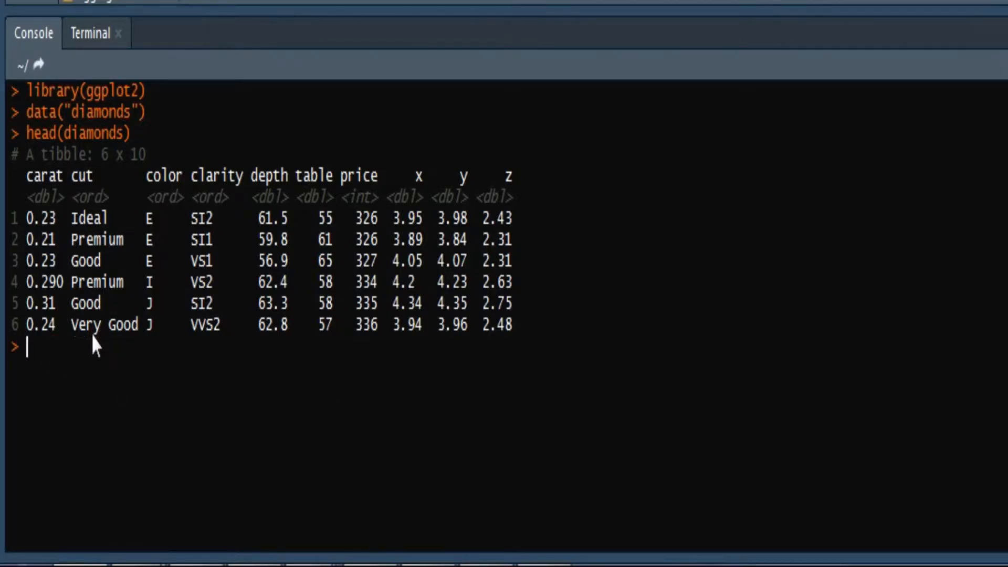
{"action": "mouse_move", "coordinate": [90, 222]}
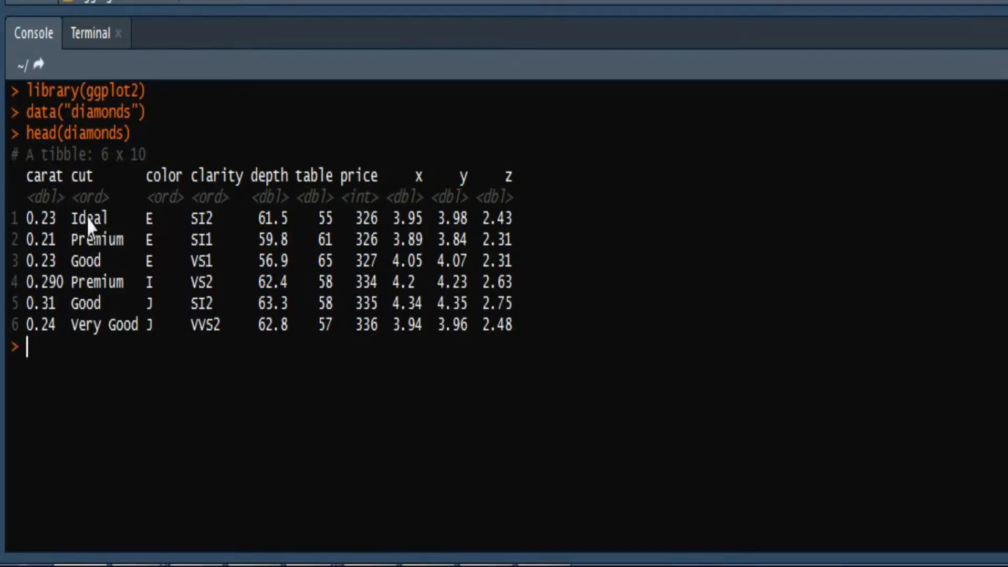
{"action": "mouse_move", "coordinate": [106, 273]}
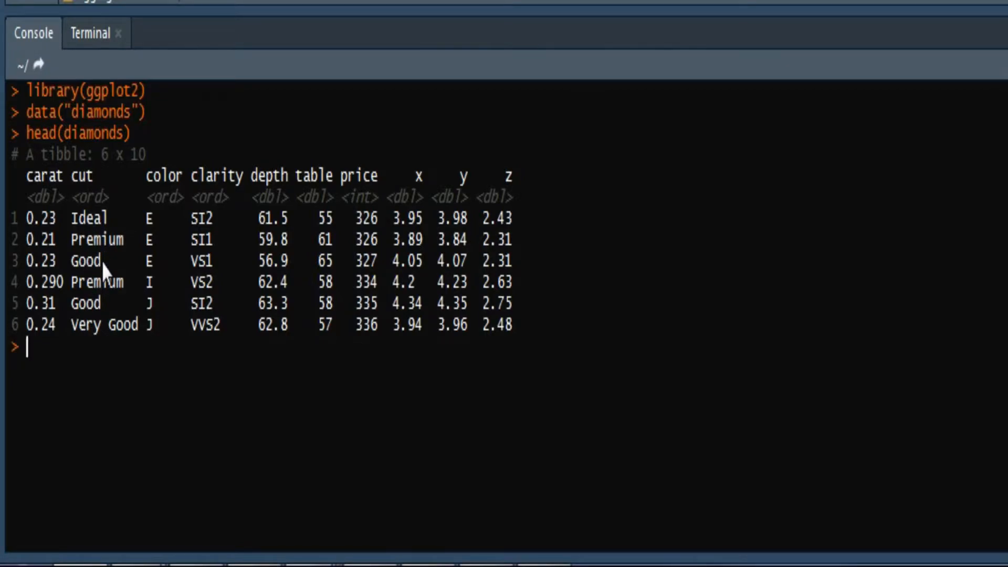
{"action": "mouse_move", "coordinate": [88, 356]}
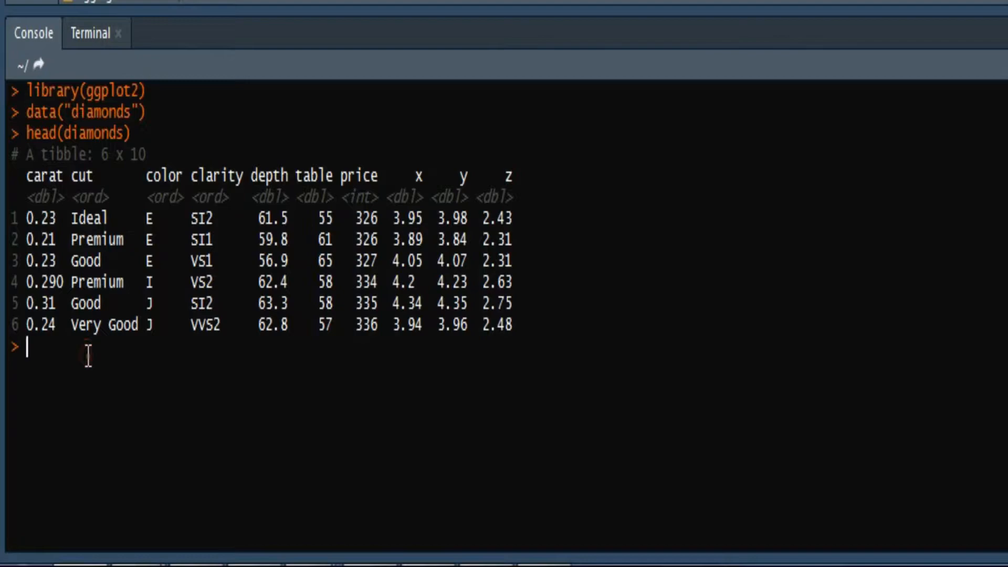
- Type aggregate(price ~ cut at the console prompt
{"action": "type", "text": "agg"}
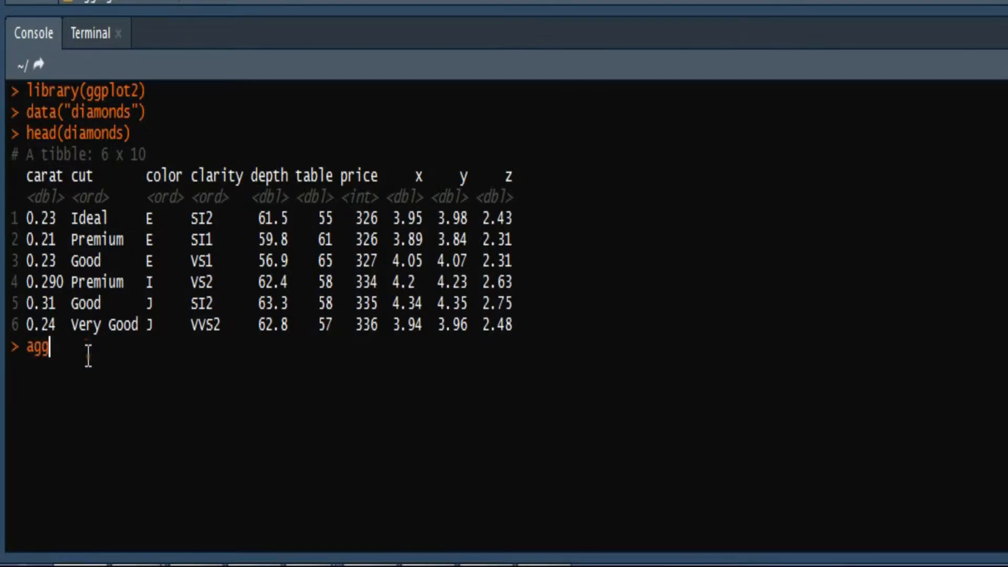
{"action": "type", "text": "regate("}
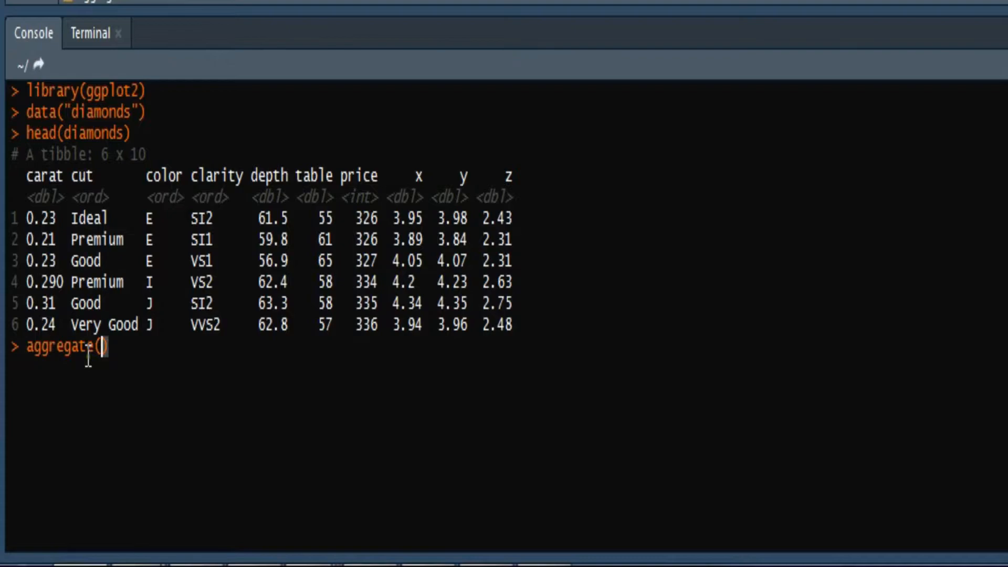
{"action": "type", "text": "price"}
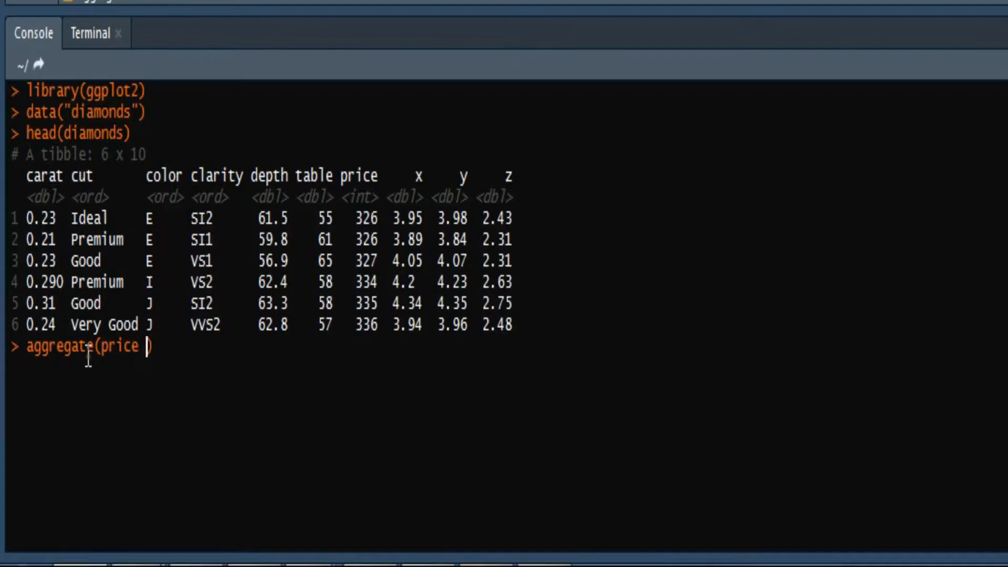
{"action": "type", "text": "~"}
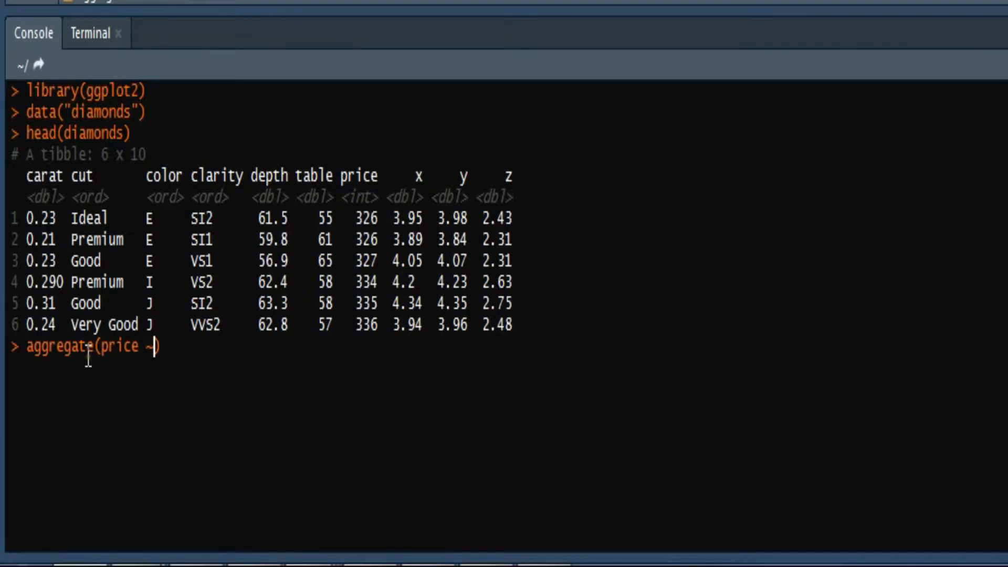
{"action": "type", "text": "cut"}
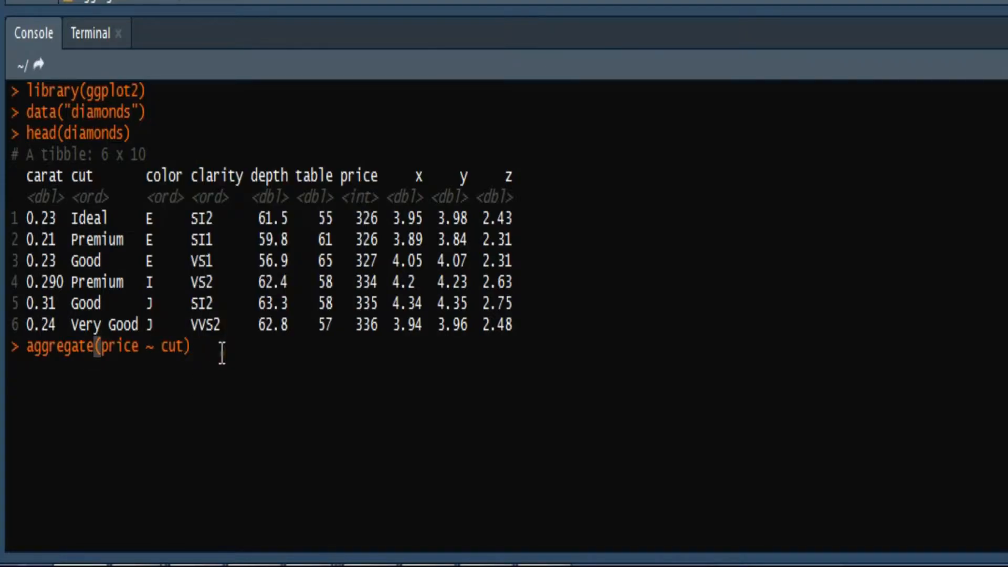
{"action": "mouse_move", "coordinate": [146, 372]}
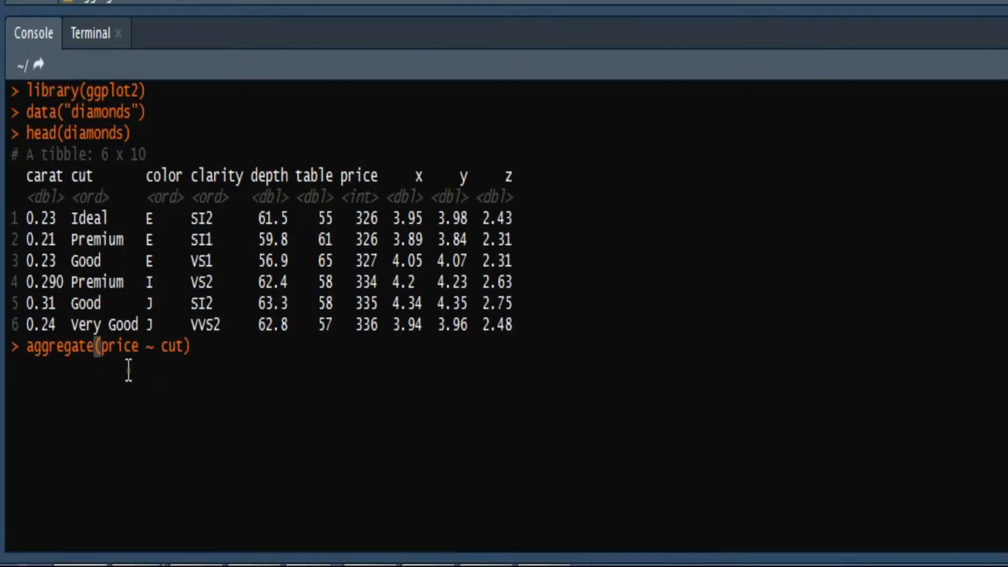
{"action": "mouse_move", "coordinate": [121, 373]}
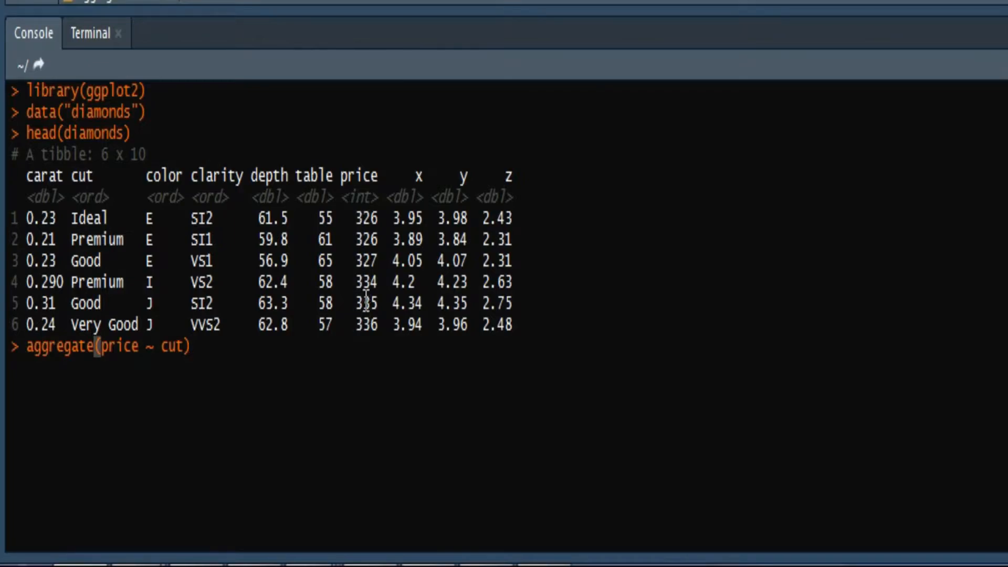
{"action": "mouse_move", "coordinate": [175, 370]}
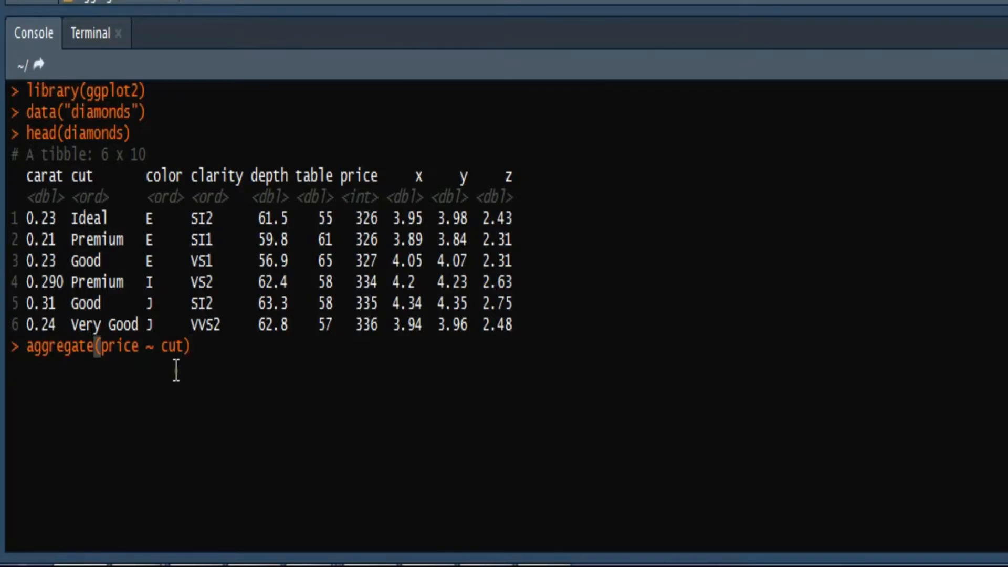
{"action": "mouse_move", "coordinate": [243, 434]}
{"action": "type", "text": ", "}
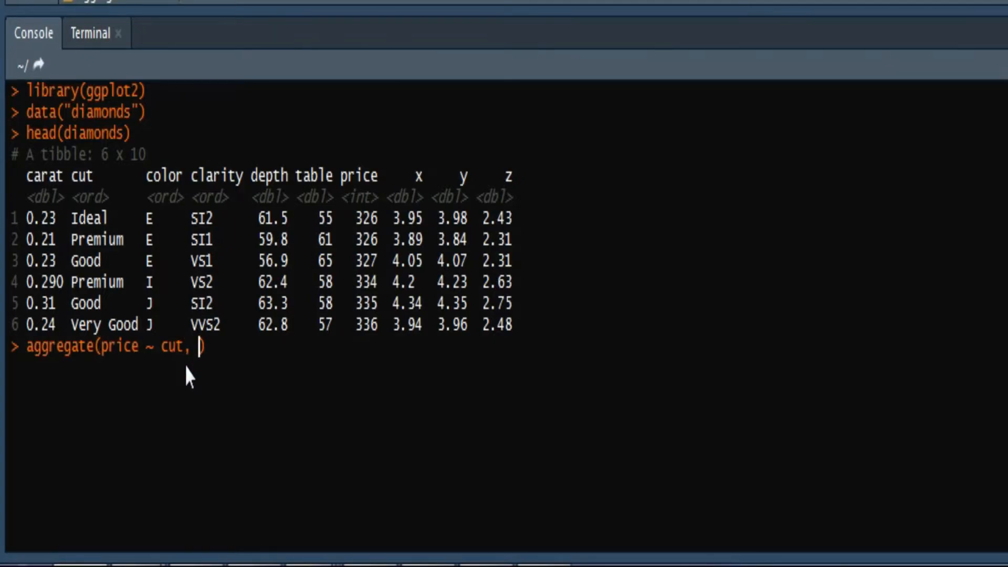
- Complete the command as aggregate(price ~ cut, diamonds, mean)
{"action": "type", "text": "di"}
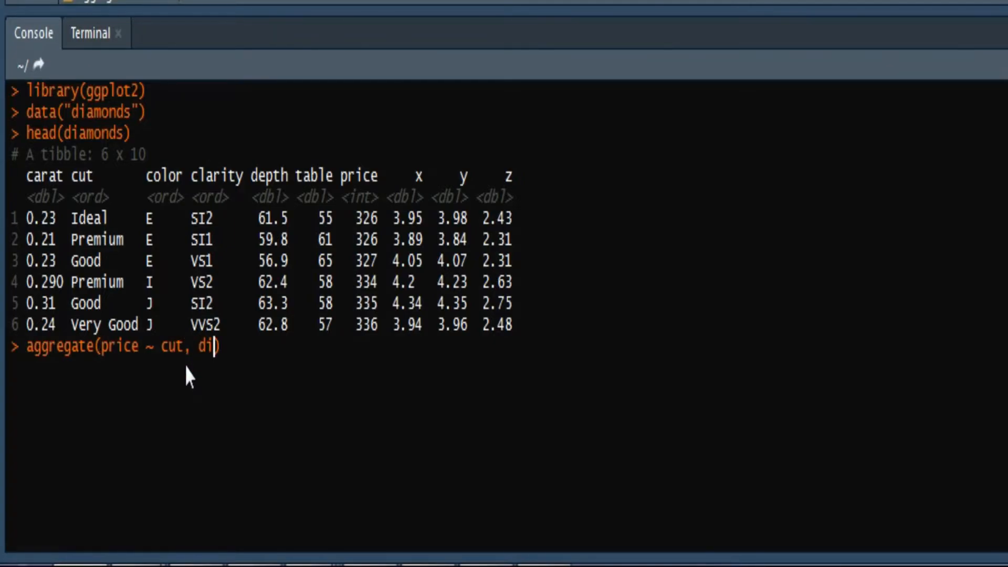
{"action": "type", "text": "amonds)"}
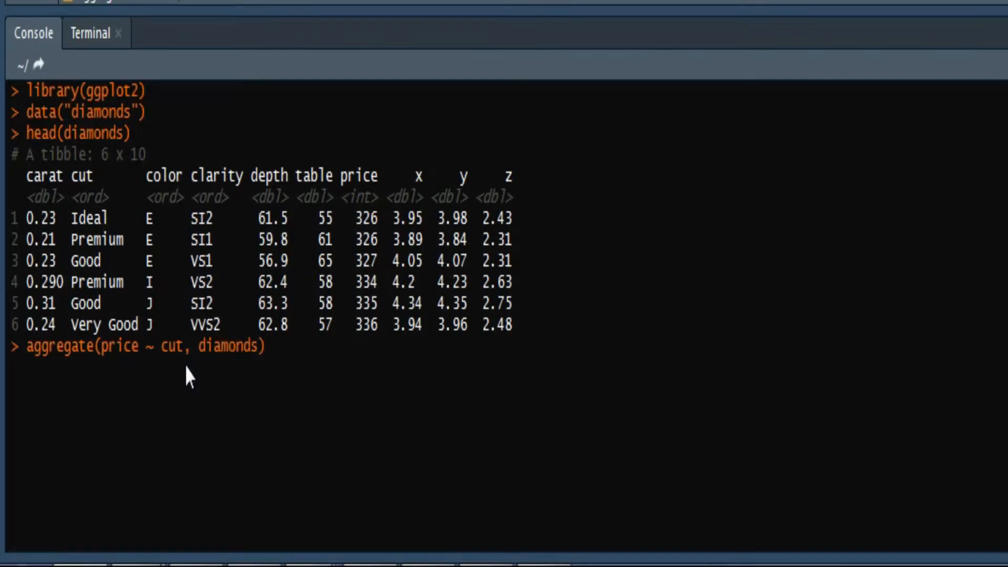
{"action": "type", "text": ","}
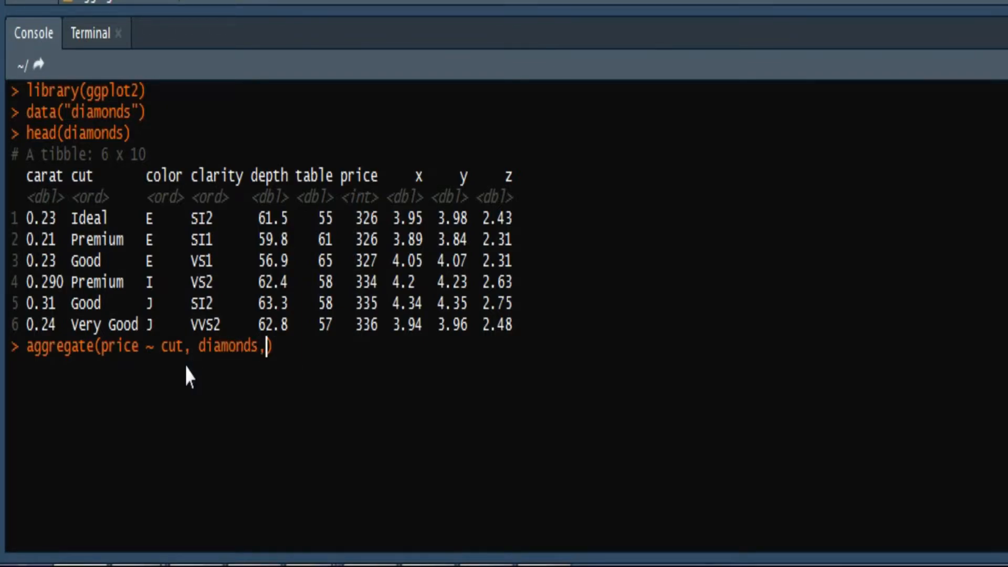
{"action": "type", "text": "m"}
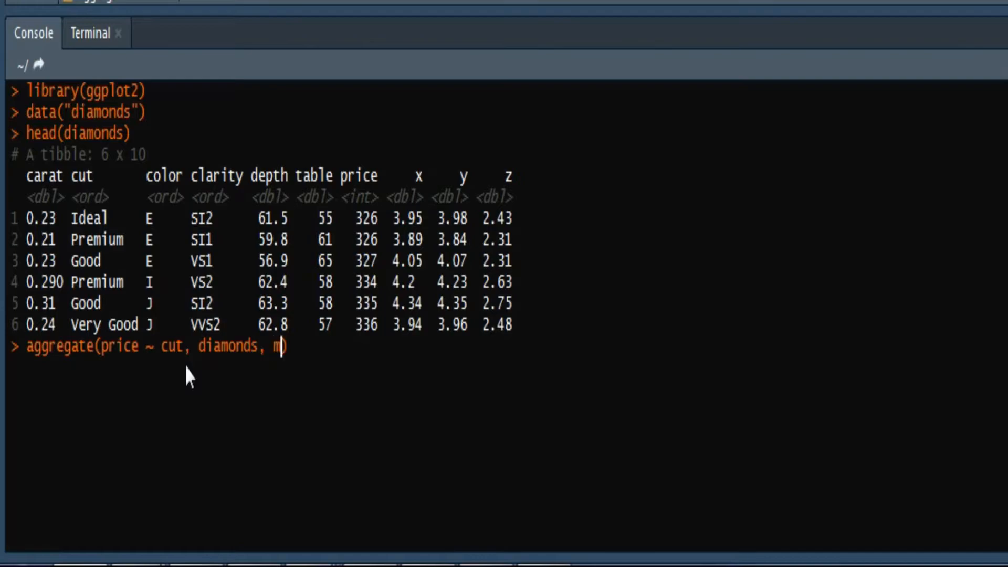
{"action": "type", "text": "ean"}
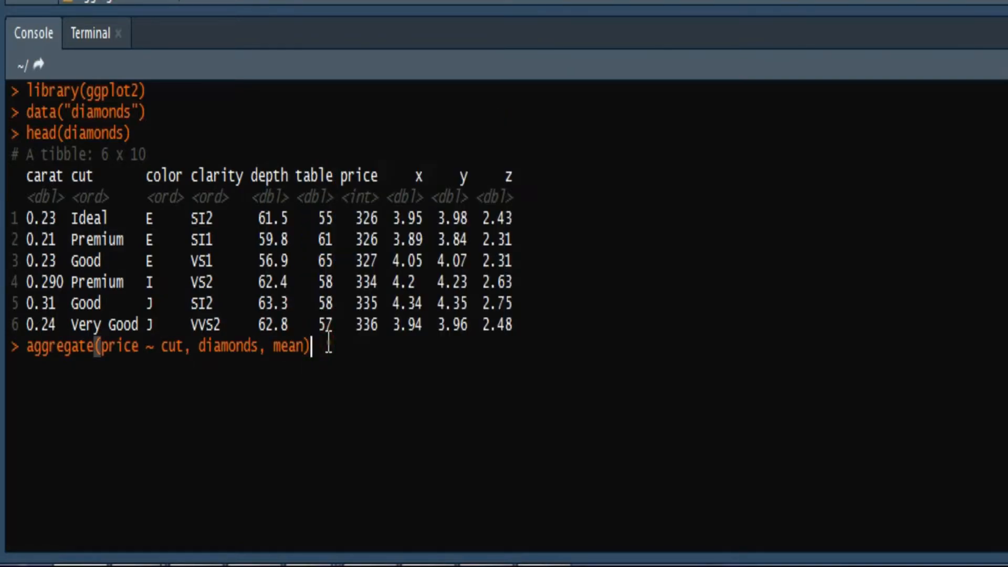
{"action": "mouse_move", "coordinate": [317, 463]}
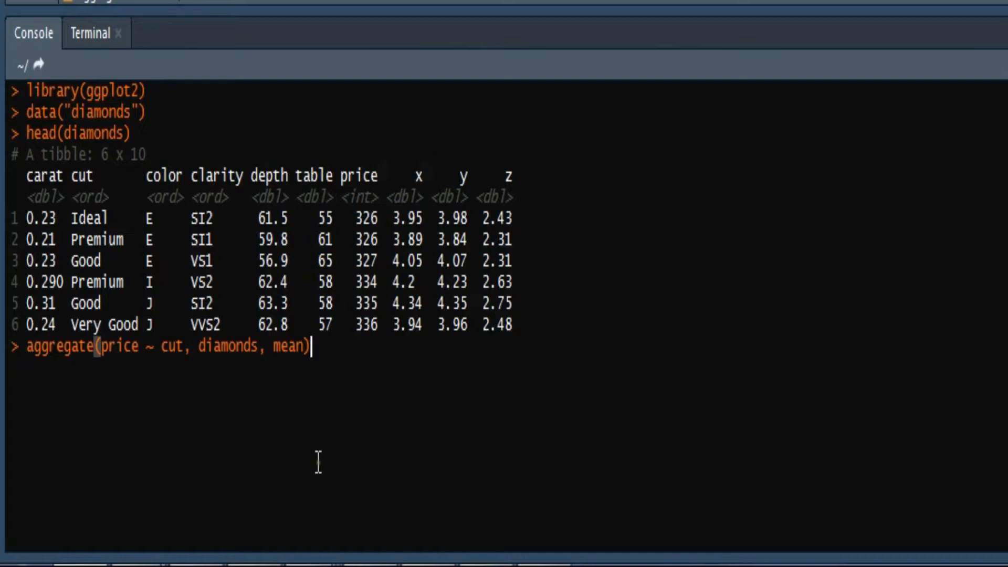
{"action": "mouse_move", "coordinate": [235, 376]}
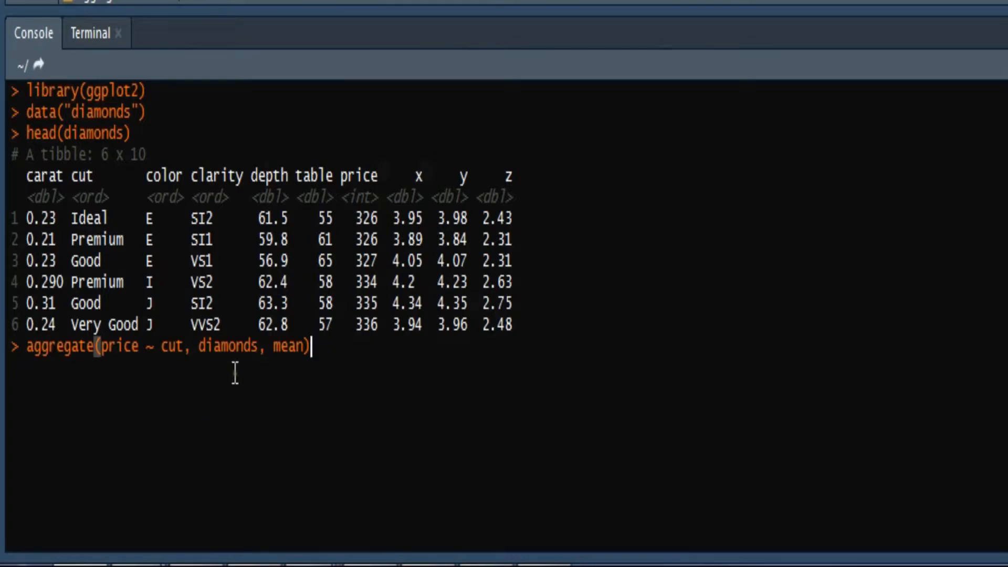
{"action": "mouse_move", "coordinate": [171, 370]}
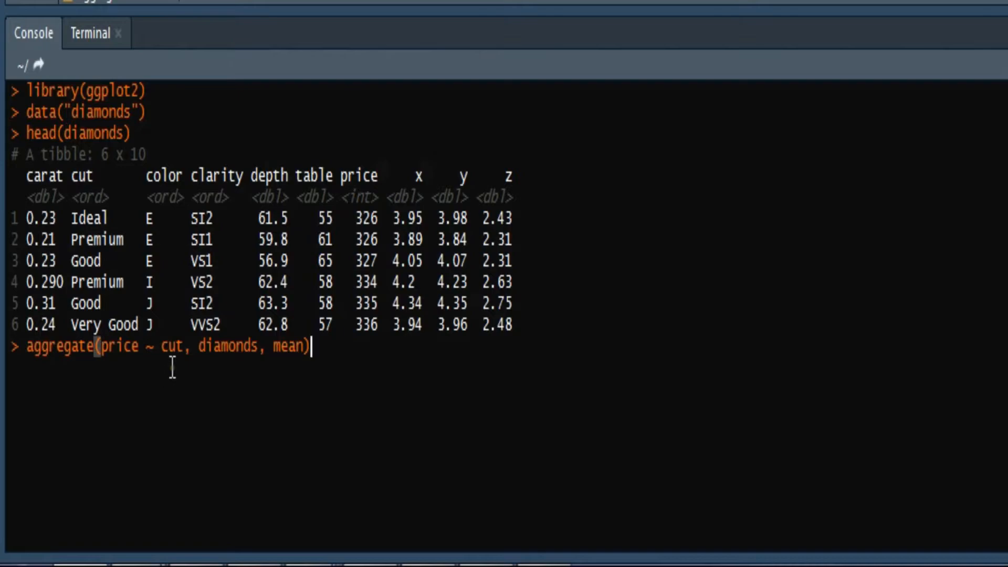
{"action": "mouse_move", "coordinate": [169, 370]}
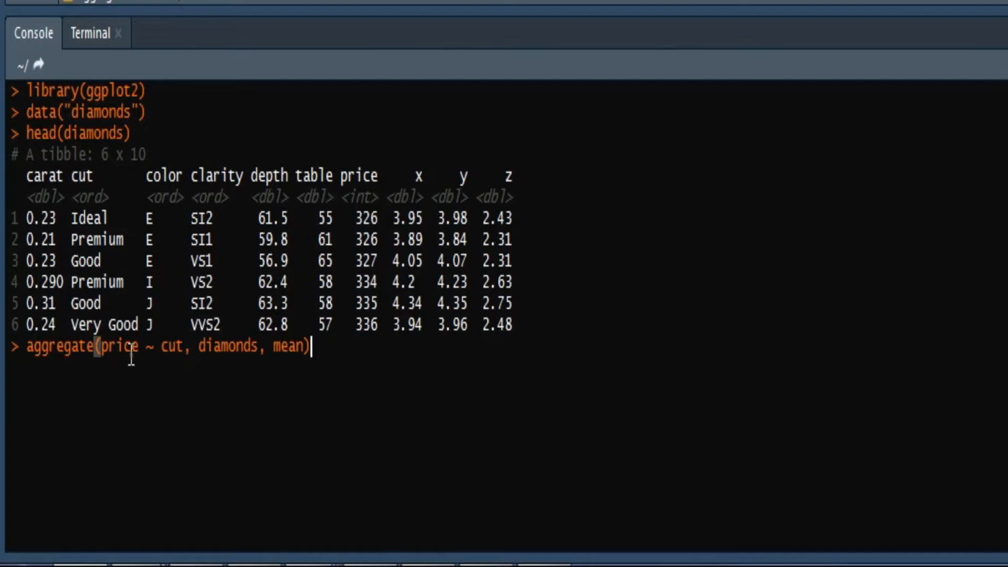
{"action": "double_click", "coordinate": [120, 346]}
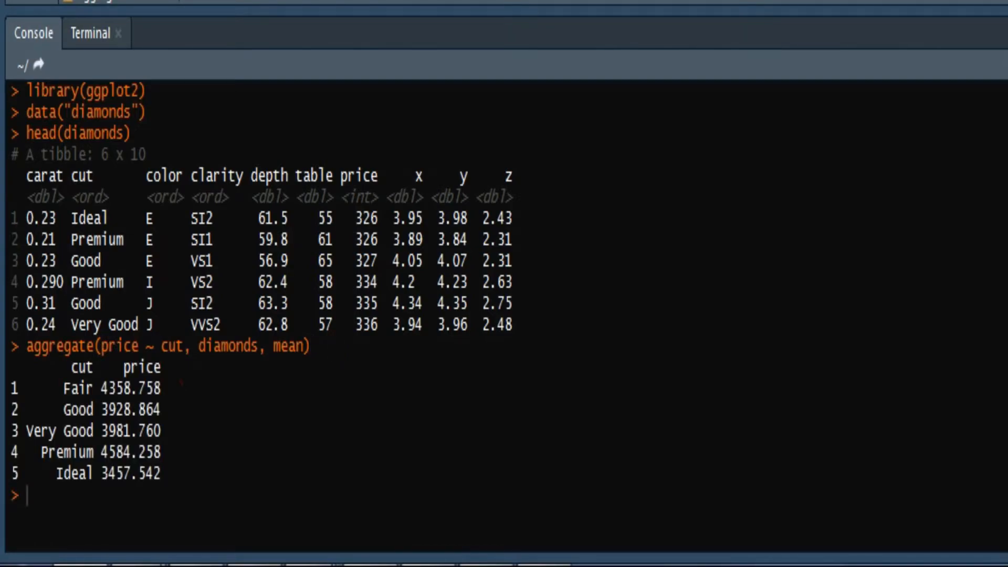
{"action": "mouse_move", "coordinate": [652, 237]}
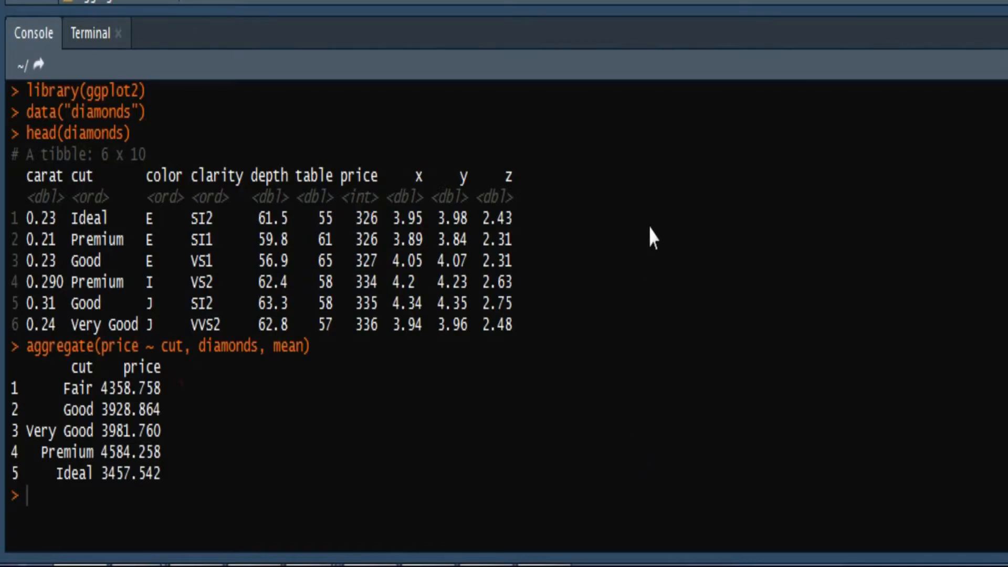
{"action": "mouse_move", "coordinate": [180, 498]}
{"action": "type", "text": "aggregate(price ~ cut, diamonds, mean"}
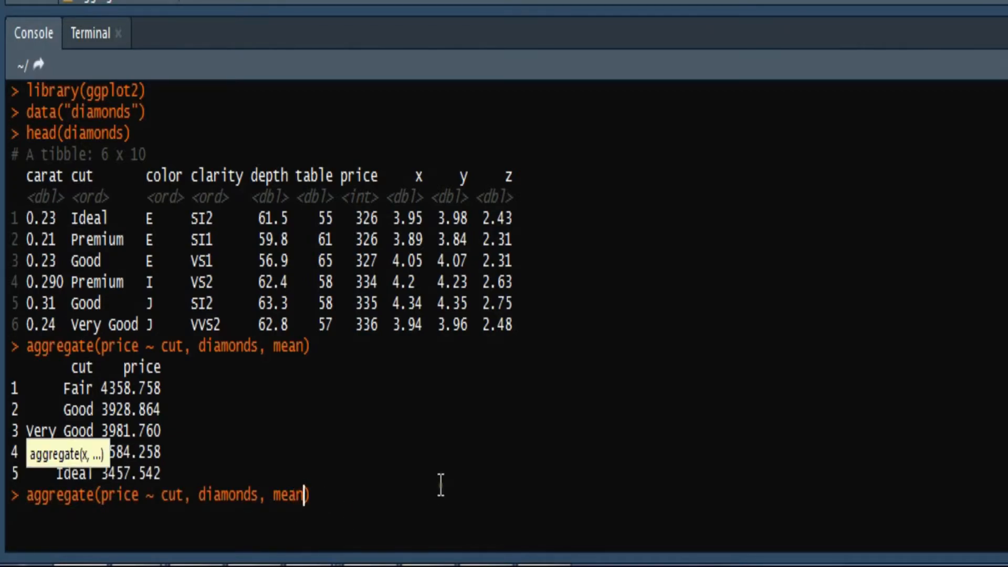
- Add na.rm=TRUE as an extra argument to the price-by-cut aggregate call
{"action": "type", "text": ","}
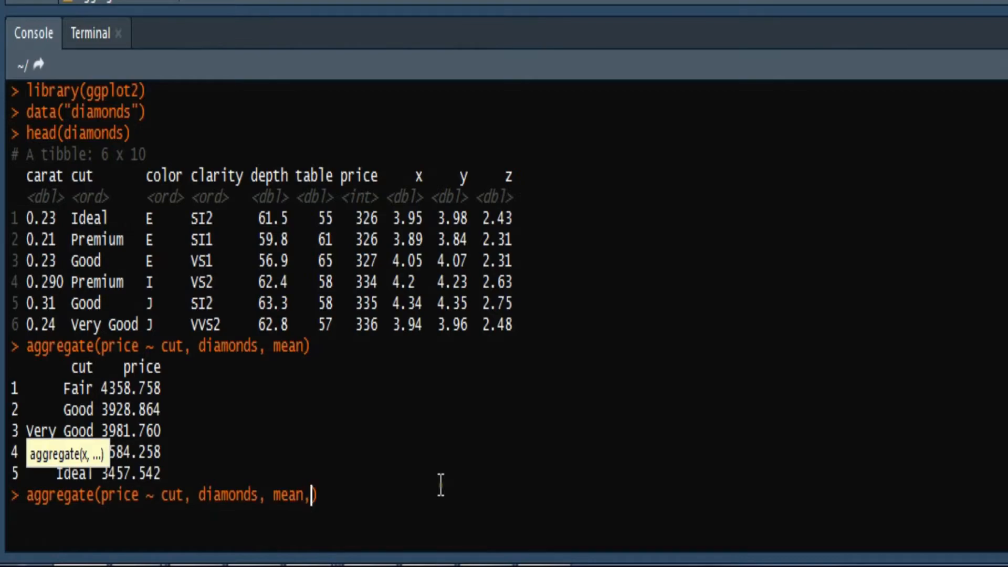
{"action": "type", "text": "na"}
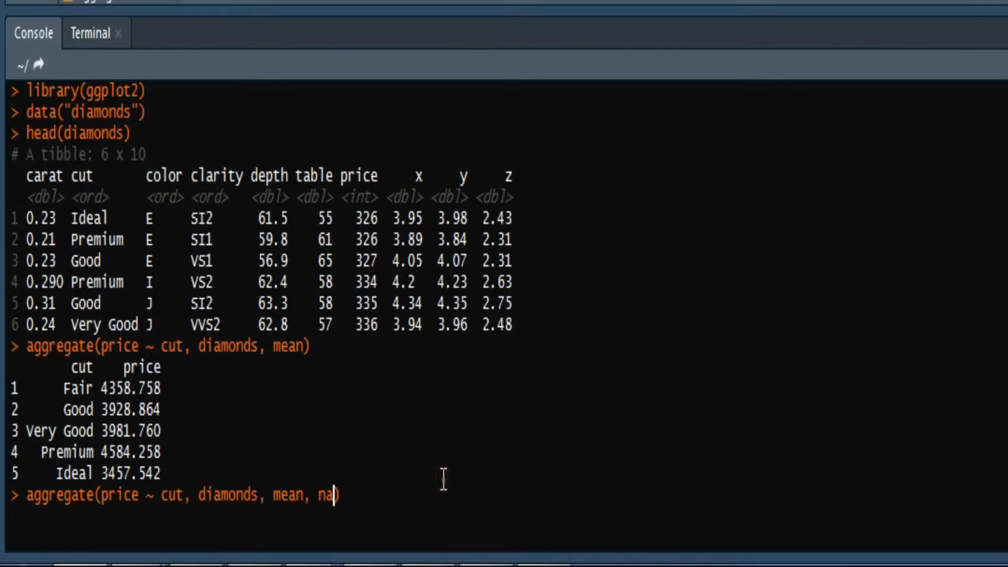
{"action": "type", "text": "rm"}
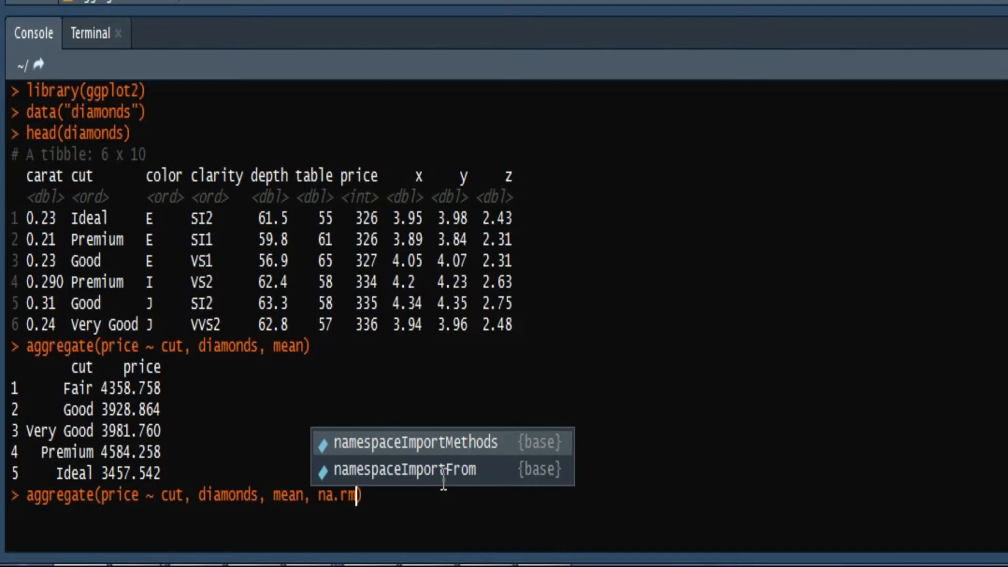
{"action": "mouse_move", "coordinate": [442, 442]}
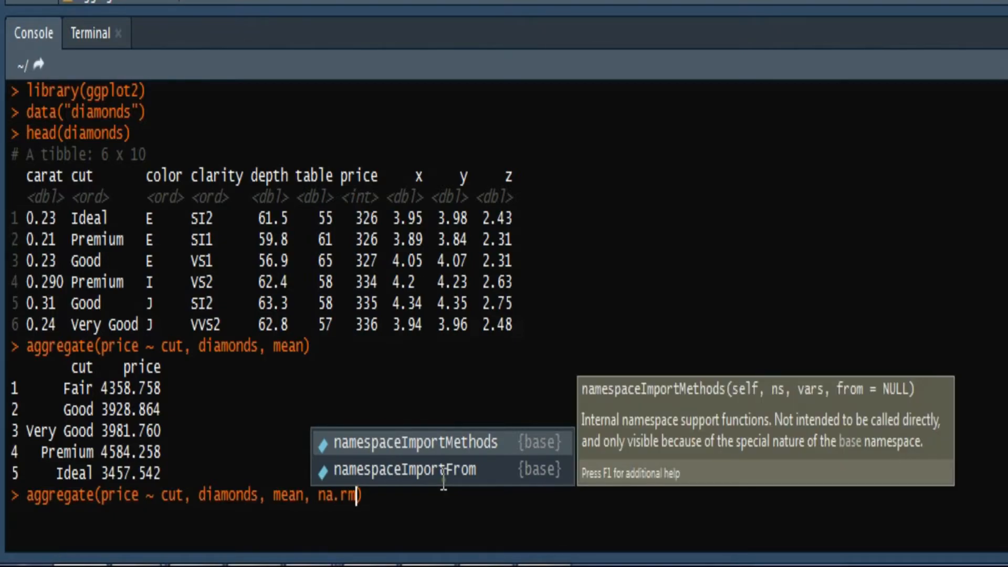
{"action": "type", "text": "=TRUE"}
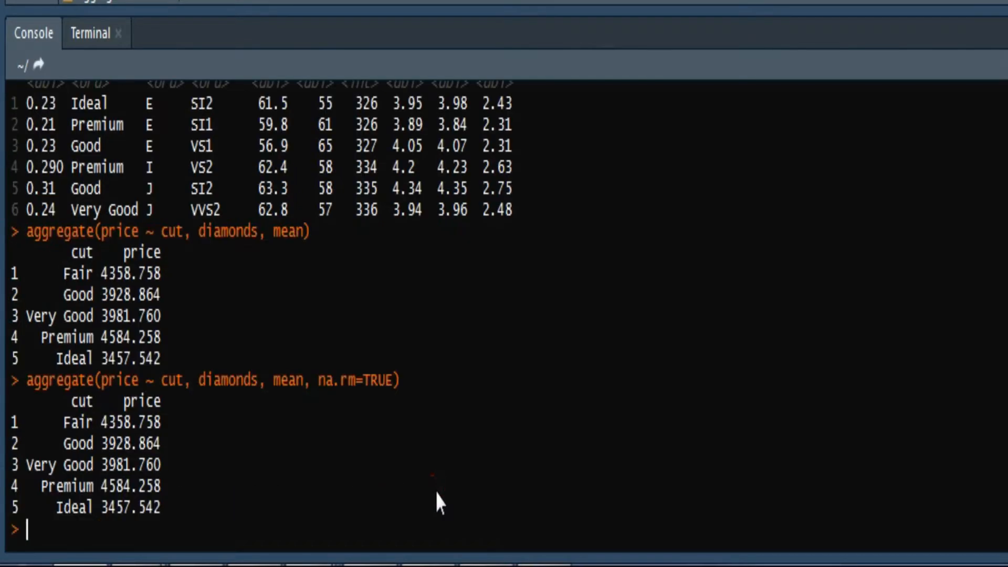
{"action": "mouse_move", "coordinate": [212, 505]}
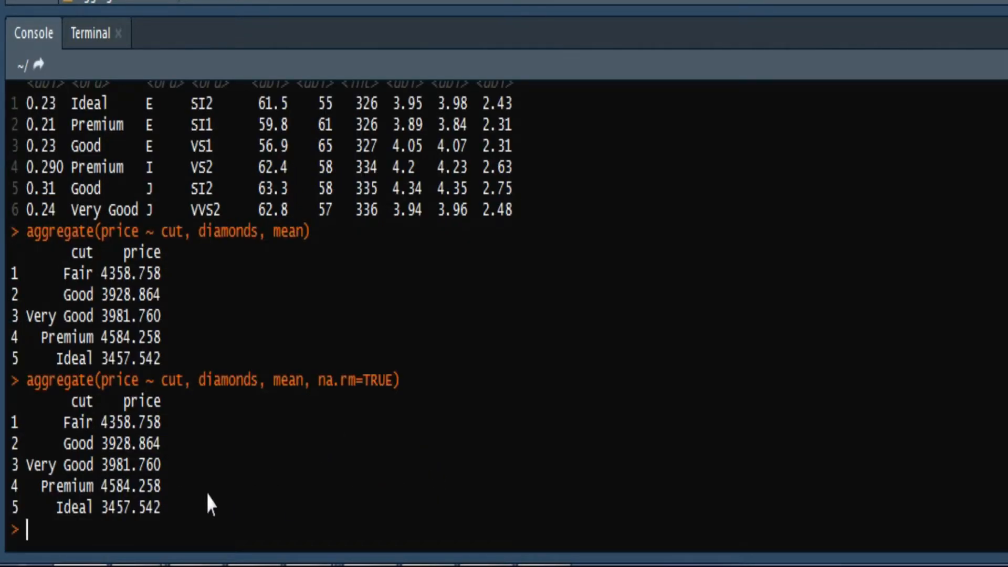
{"action": "mouse_move", "coordinate": [304, 539]}
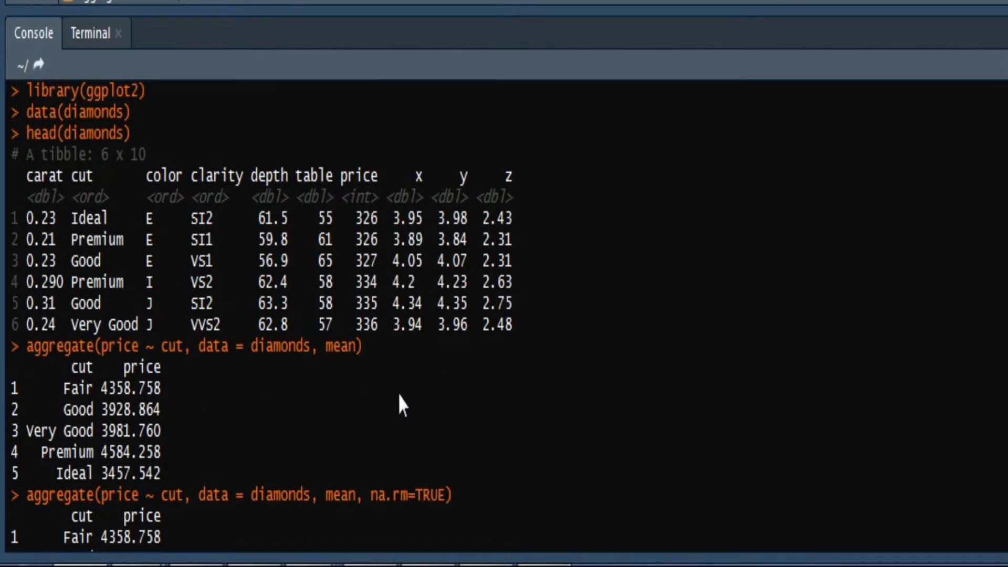
{"action": "mouse_move", "coordinate": [100, 287]}
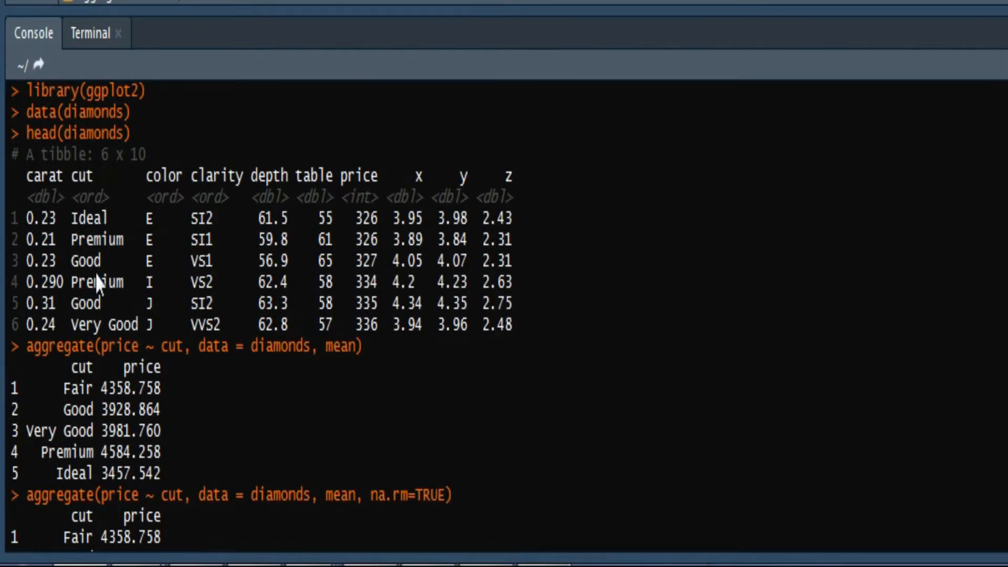
{"action": "mouse_move", "coordinate": [155, 376]}
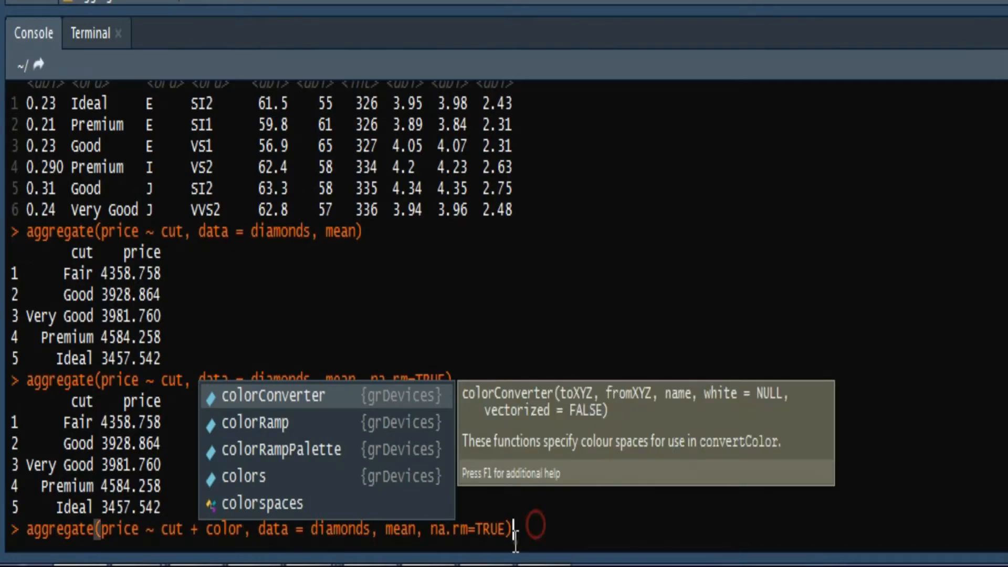
- Escape out of the console input before reworking the aggregate command
{"action": "key", "text": "Escape"}
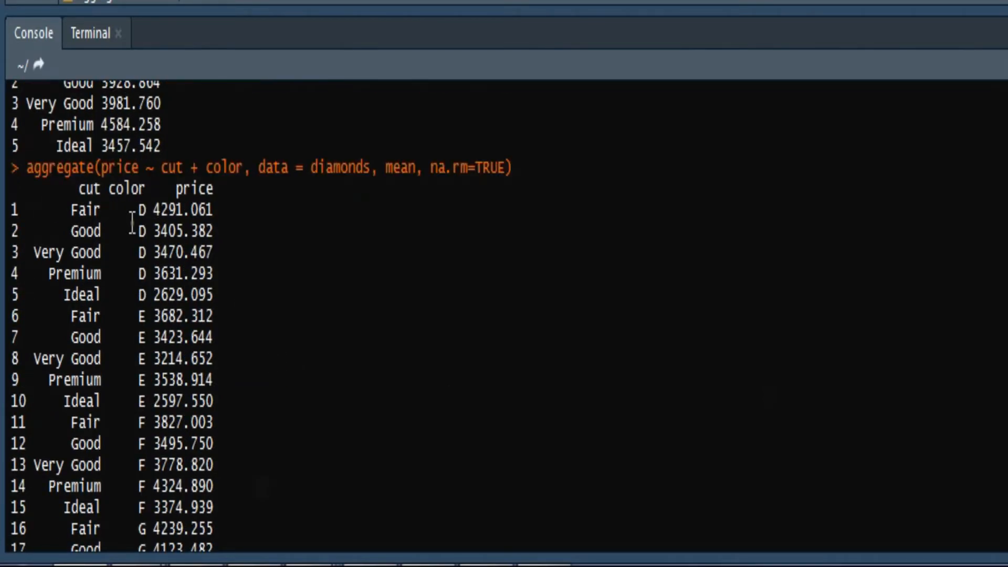
{"action": "mouse_move", "coordinate": [160, 359]}
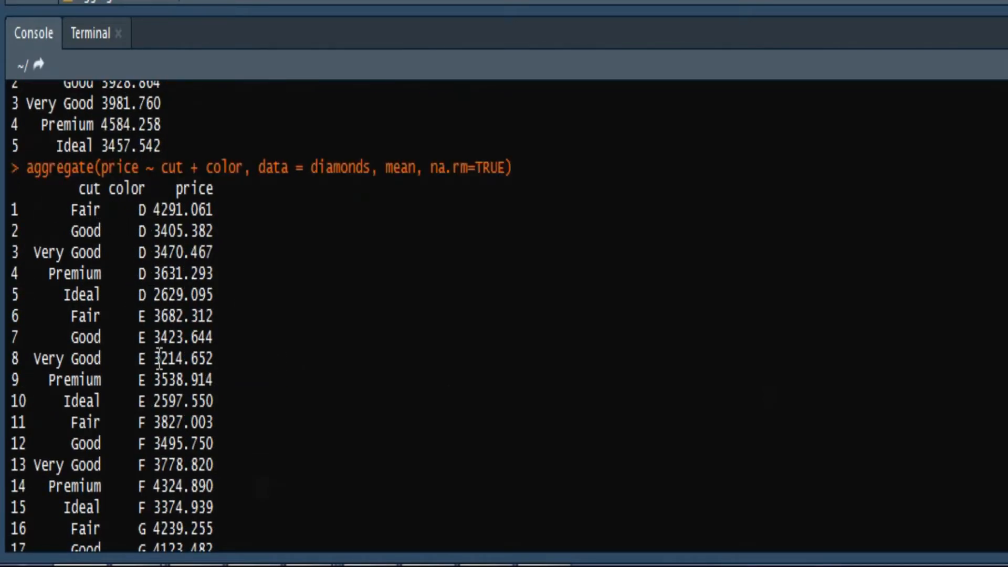
- Scroll the cut-and-color mean price table toward row 35, Ideal J at 4918.186
{"action": "scroll", "scroll_direction": "down", "scroll_amount": 3}
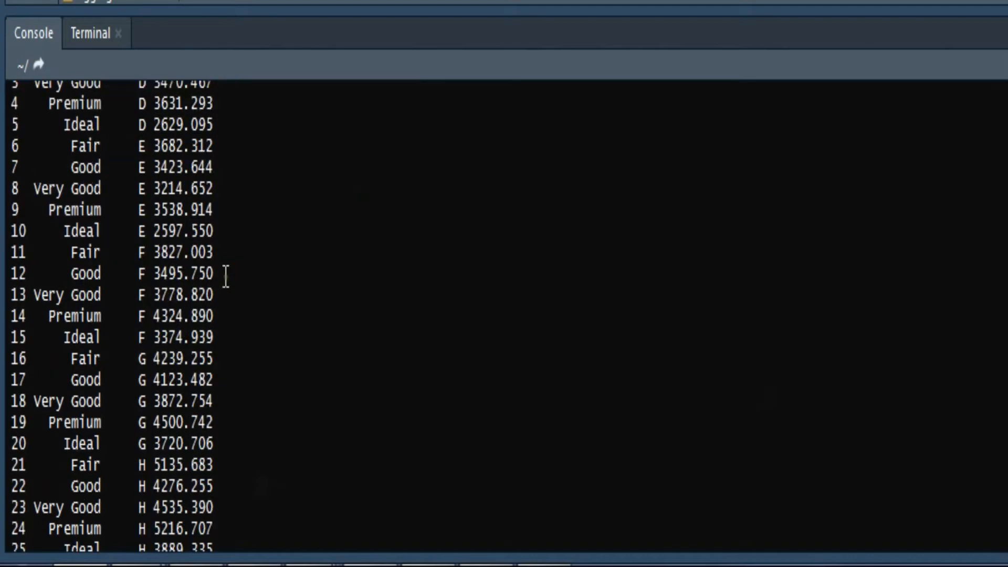
{"action": "scroll", "scroll_direction": "down", "scroll_amount": 3}
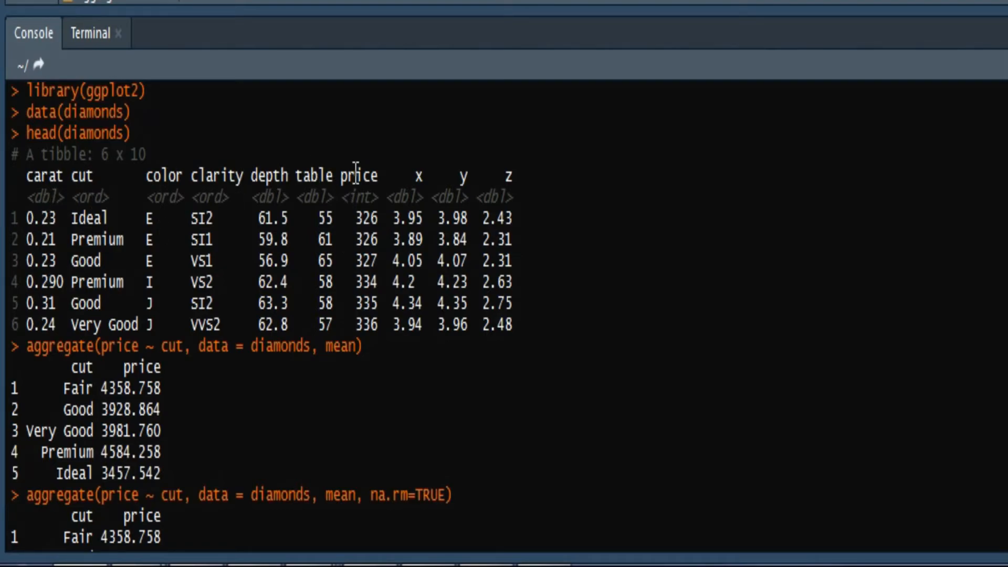
{"action": "mouse_move", "coordinate": [390, 324]}
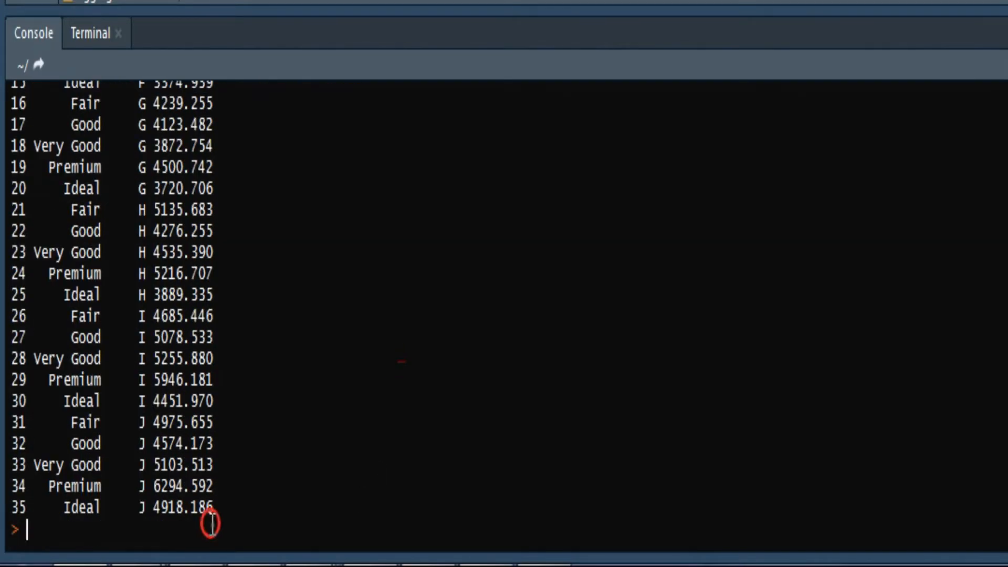
- Rewrite the formula's response as cbind(price, carat) in the cut + color aggregate
{"action": "type", "text": "aggregate(price ~ cut + color, data = diamonds, mean, na.rm=TRUE)"}
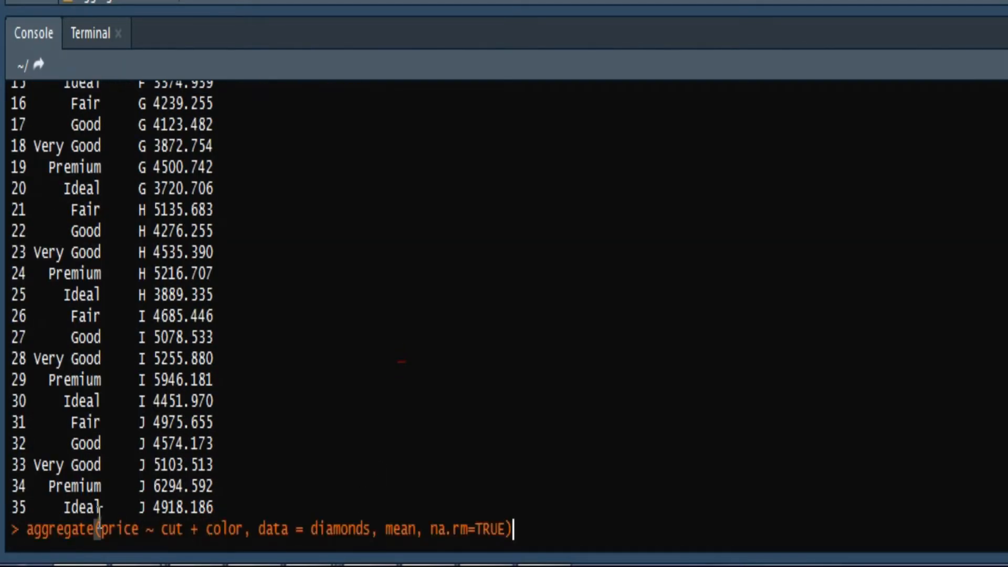
{"action": "mouse_move", "coordinate": [784, 444]}
{"action": "type", "text": "cbind"}
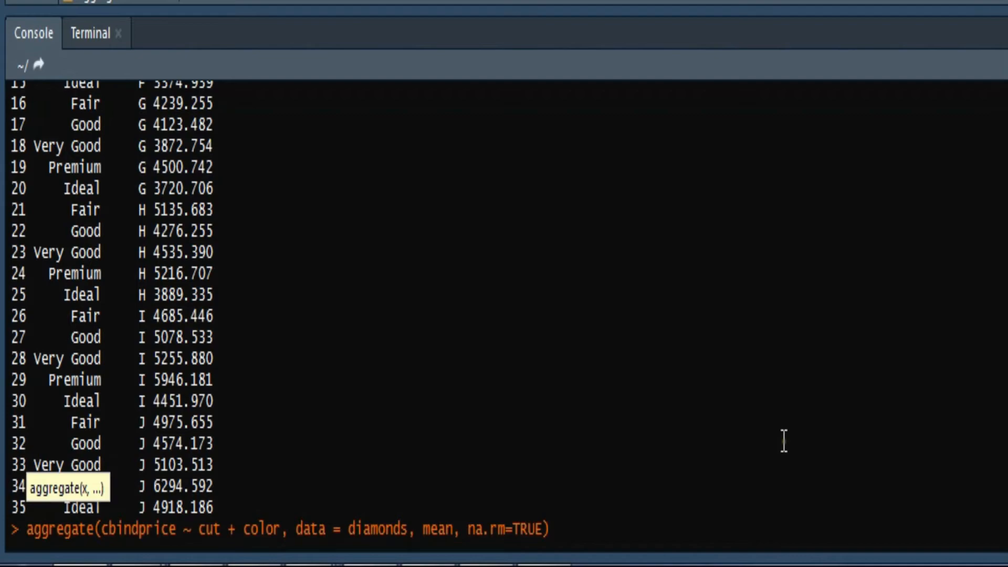
{"action": "type", "text": "("}
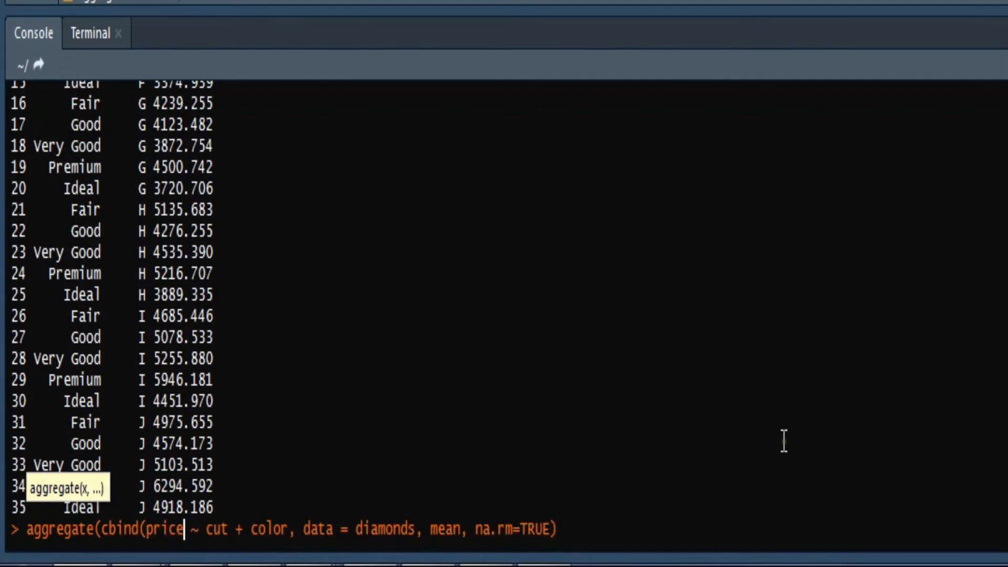
{"action": "type", "text": ",carat"}
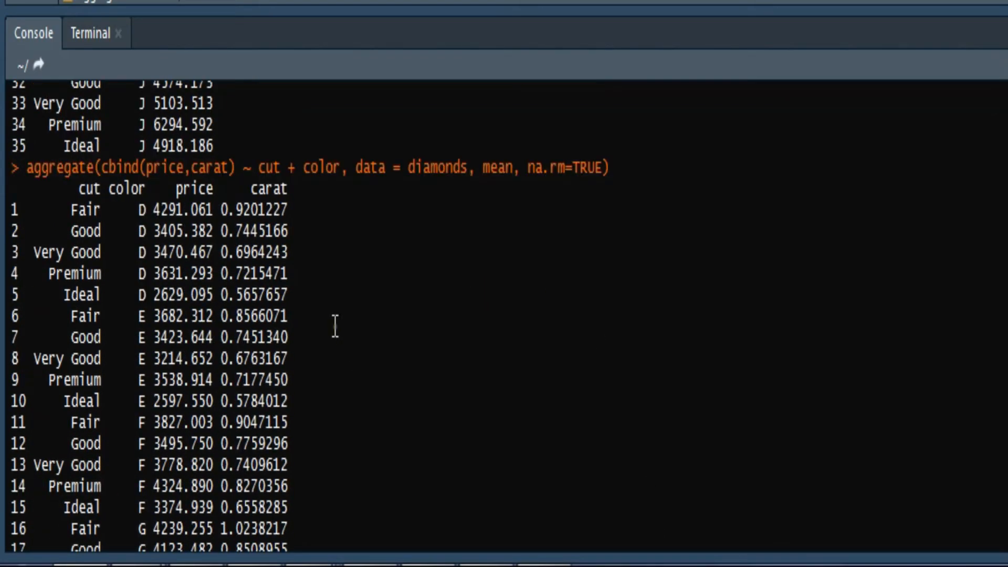
{"action": "mouse_move", "coordinate": [286, 206]}
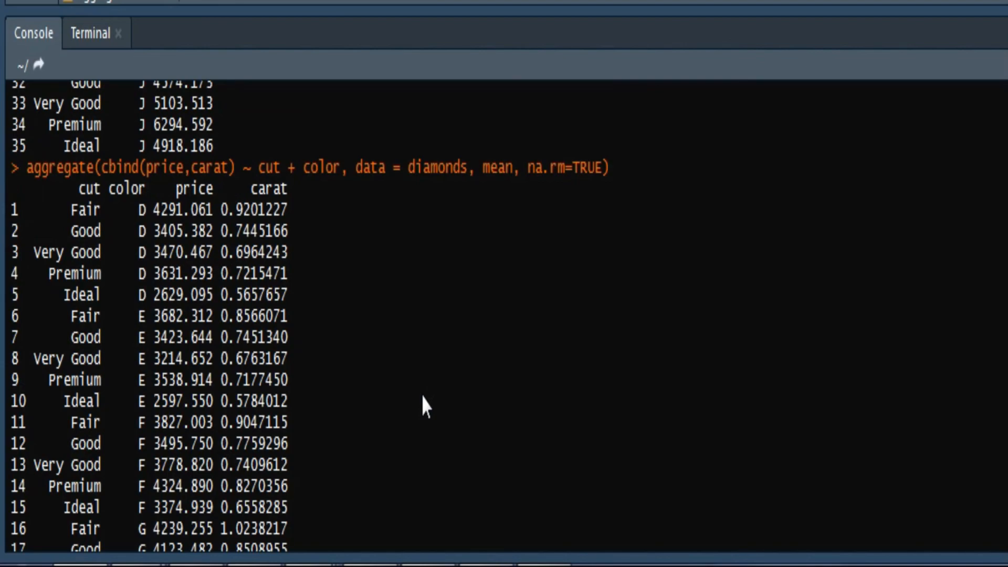
{"action": "mouse_move", "coordinate": [649, 286]}
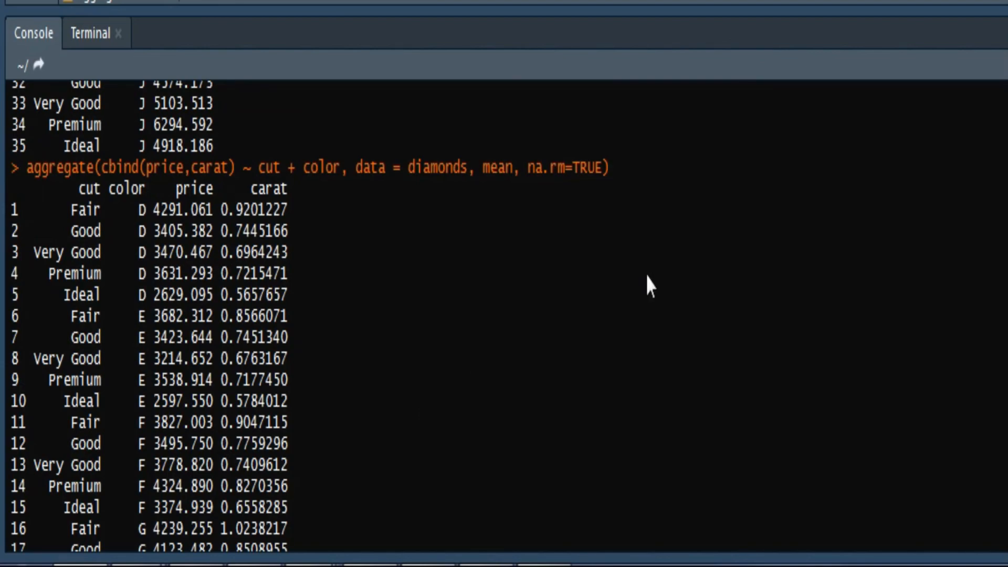
- Scroll the price-and-carat table to row 35, Ideal J with 1.0635937 carats
{"action": "scroll", "scroll_direction": "down", "scroll_amount": 3}
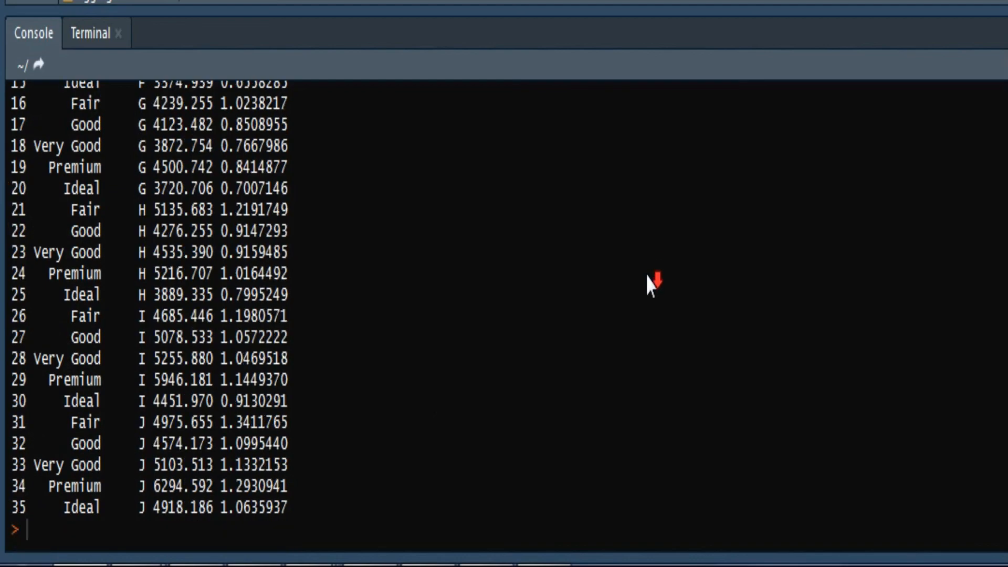